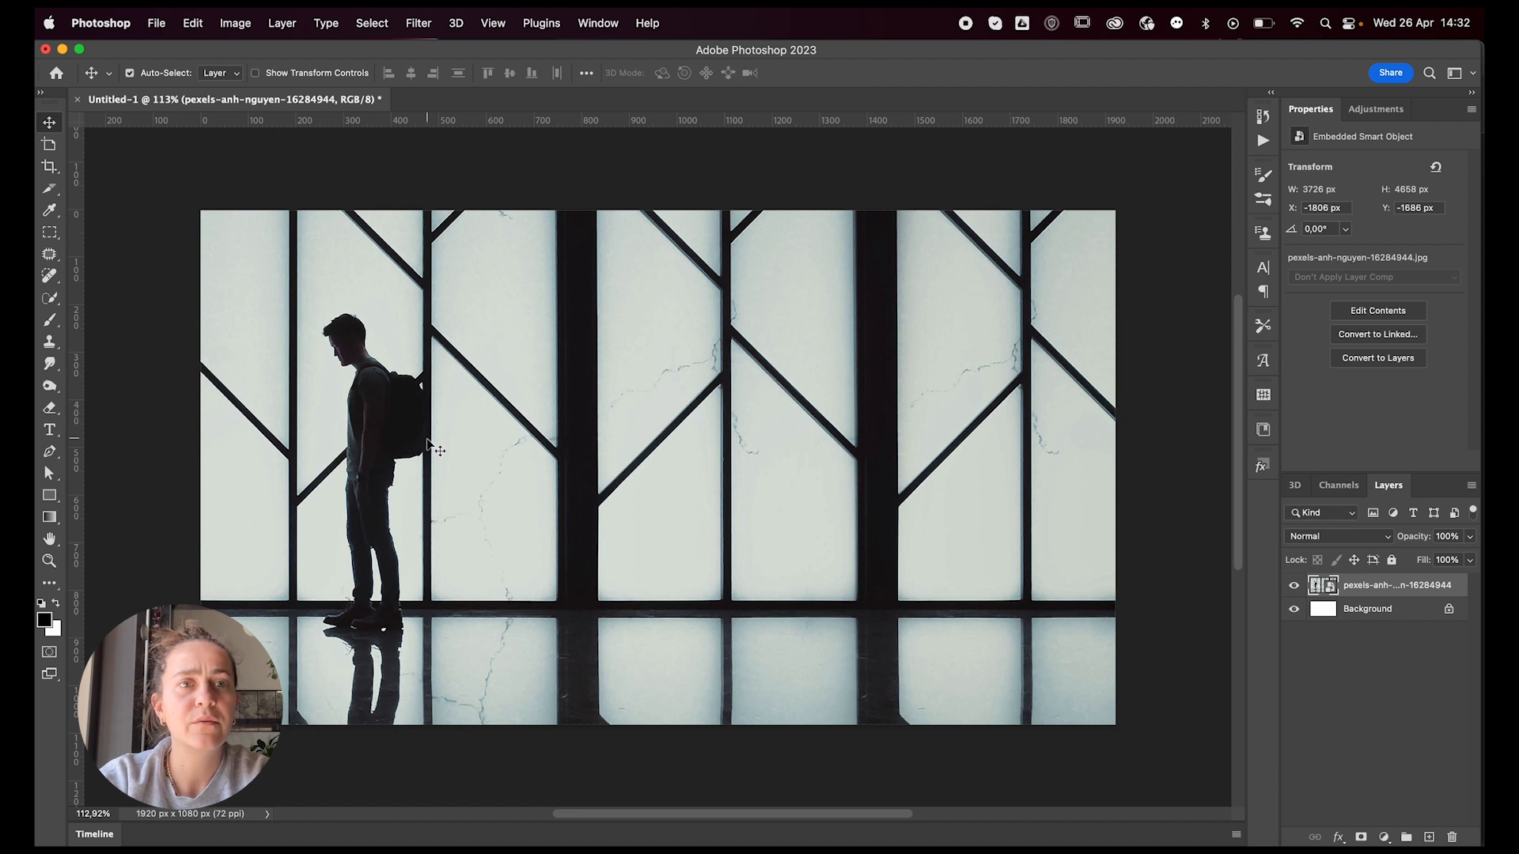
Step: Rasterize the man photo smart object into an ordinary pixel layer via a brush click
{"action": "left_click", "coordinate": [49, 320]}
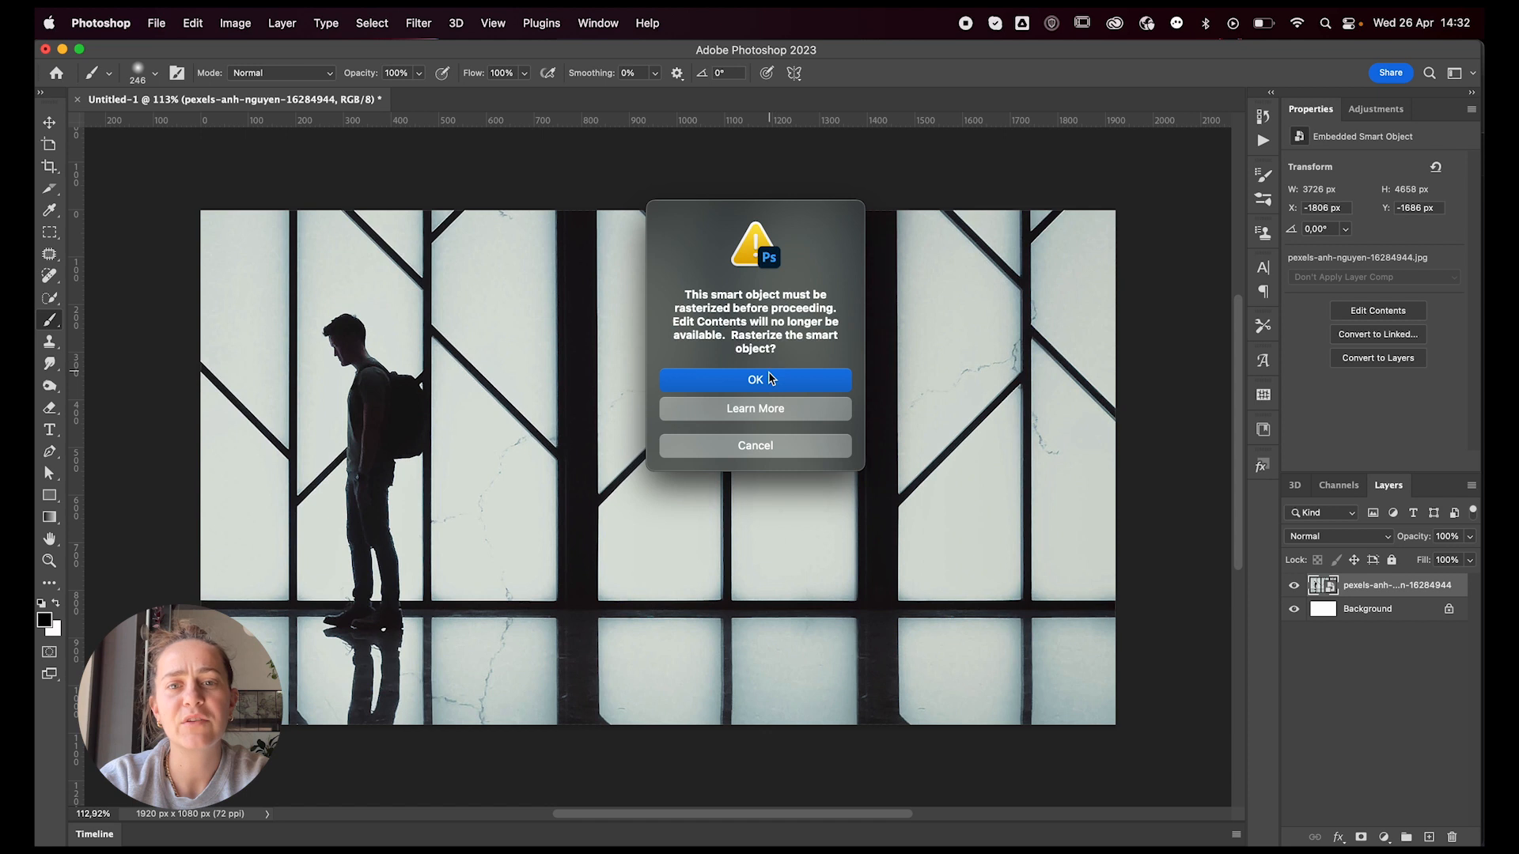
{"action": "left_click", "coordinate": [755, 378]}
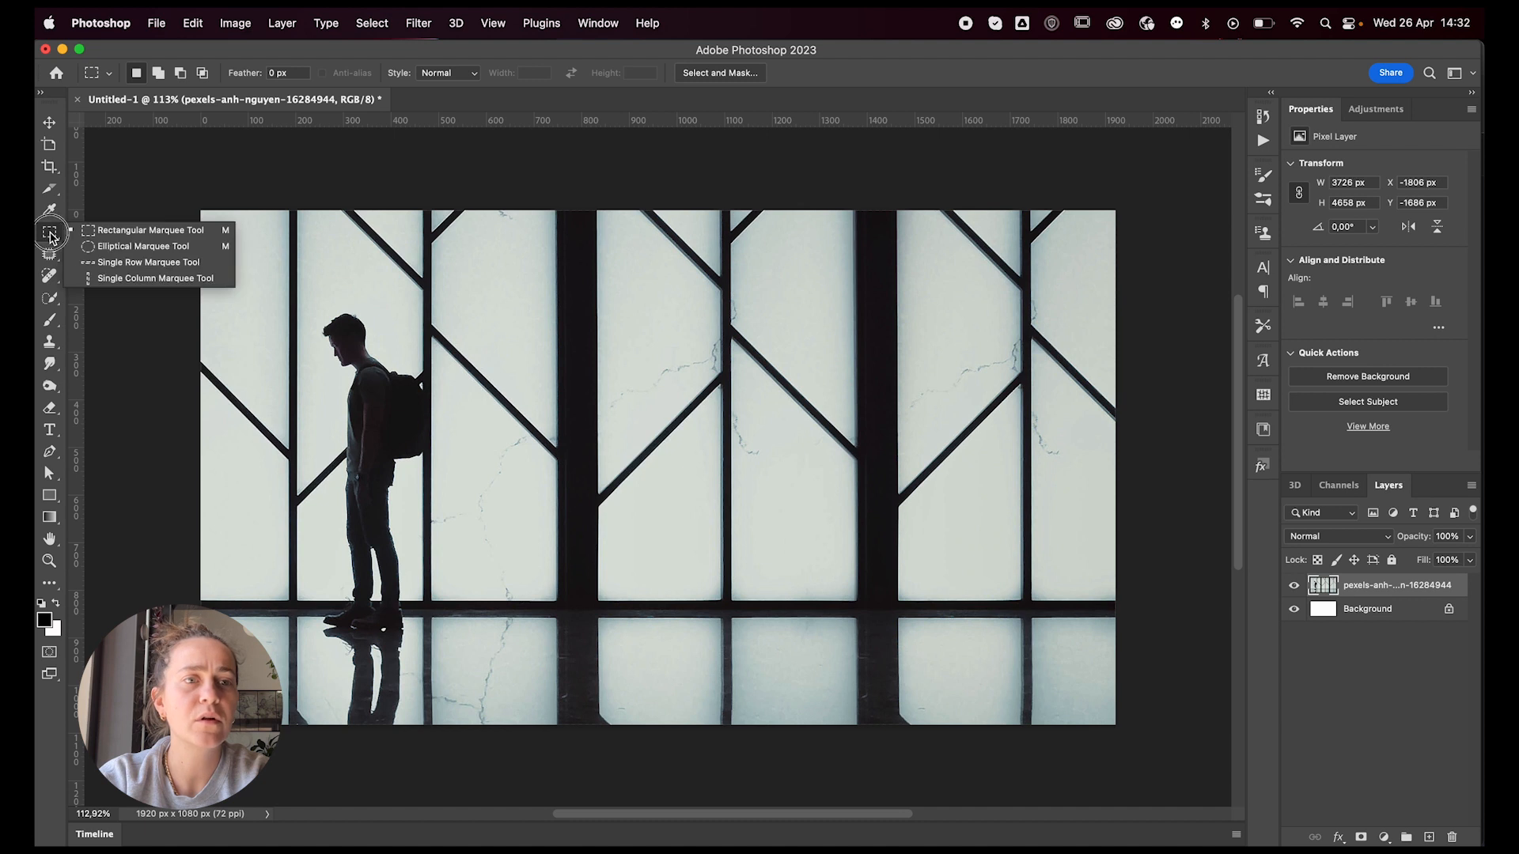
{"action": "mouse_move", "coordinate": [150, 261]}
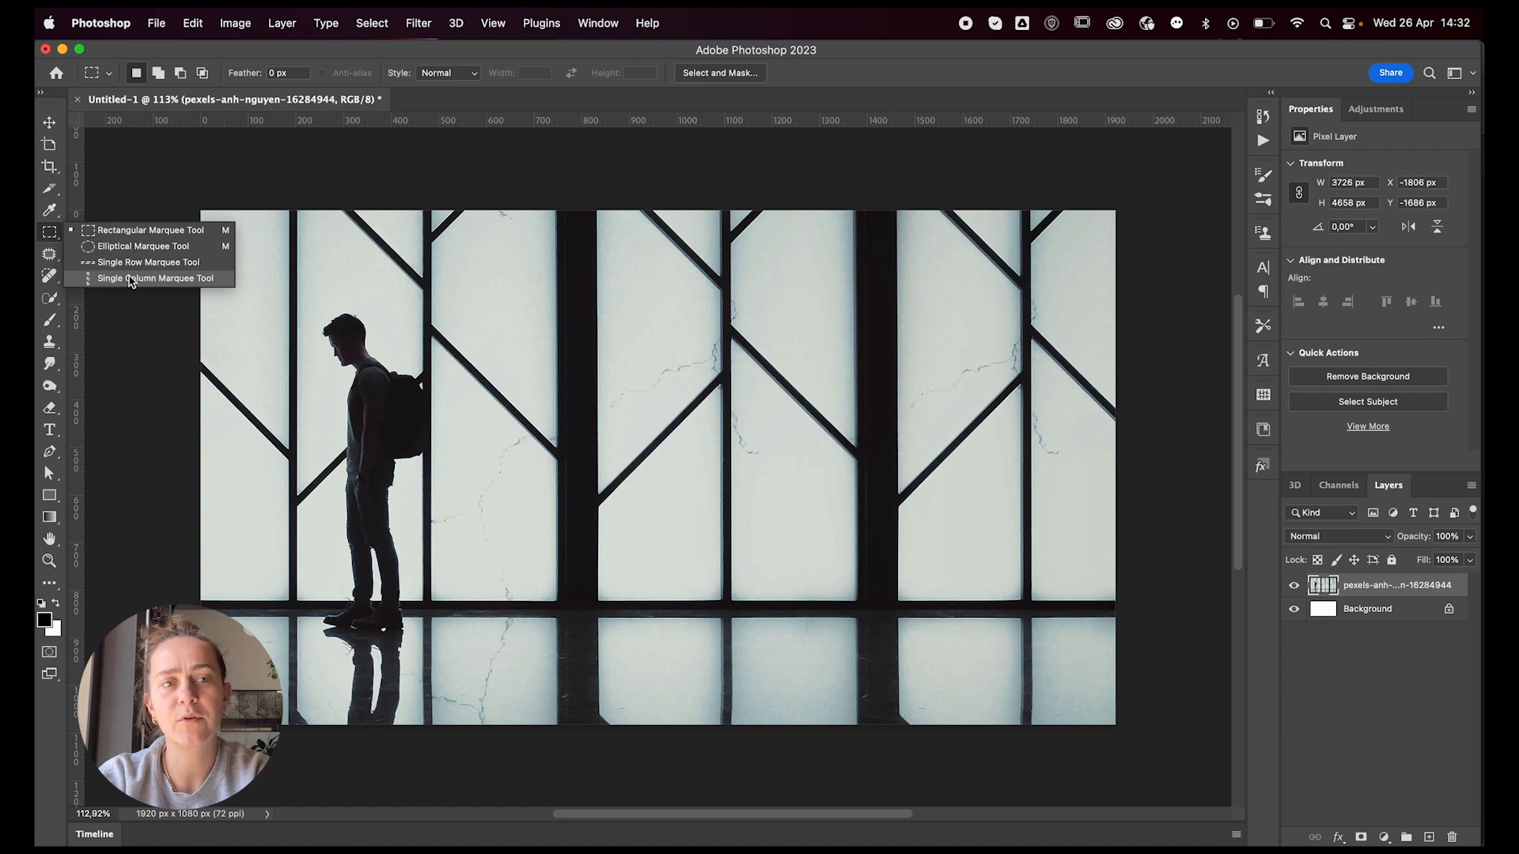
Step: Select a single one-pixel column down the photo with the Single Column Marquee
{"action": "left_click", "coordinate": [157, 278]}
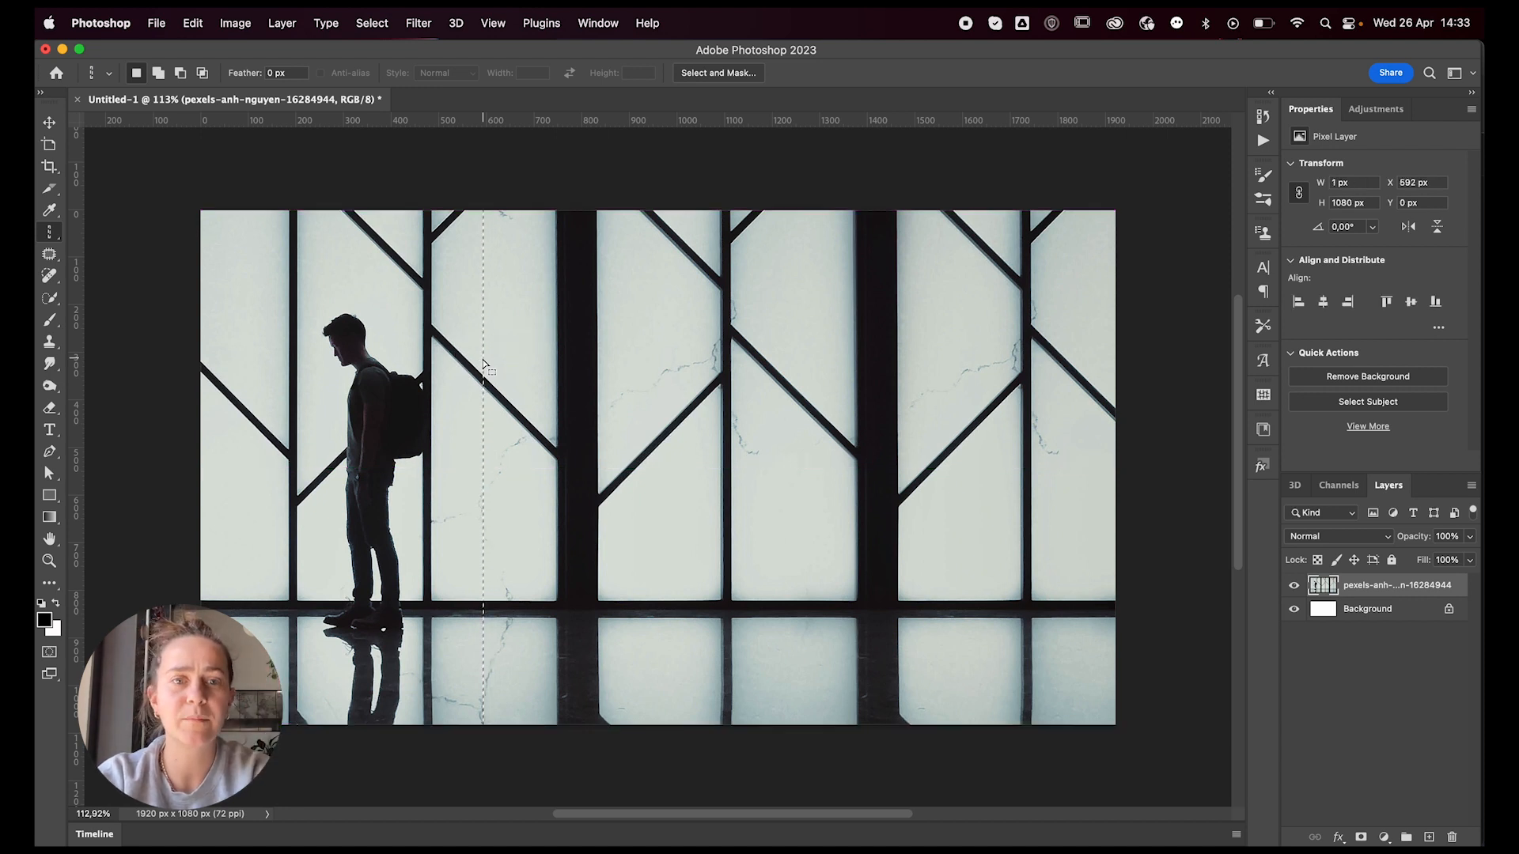
{"action": "left_click", "coordinate": [49, 233]}
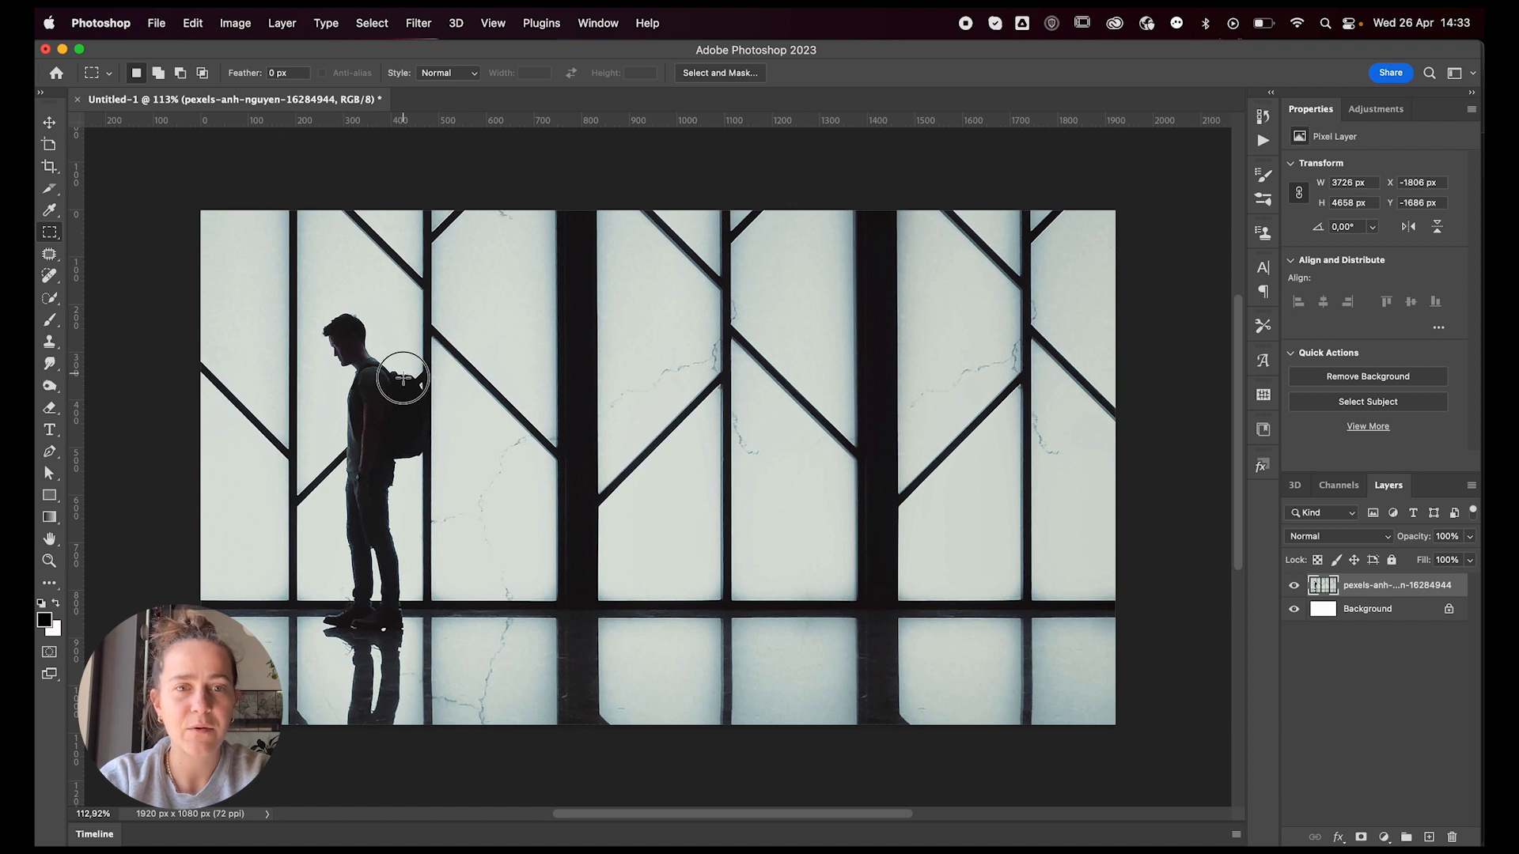
Step: Select a horizontal strip across the man's back for the streak layer
{"action": "left_click_drag", "start_coordinate": [401, 378], "coordinate": [402, 455]}
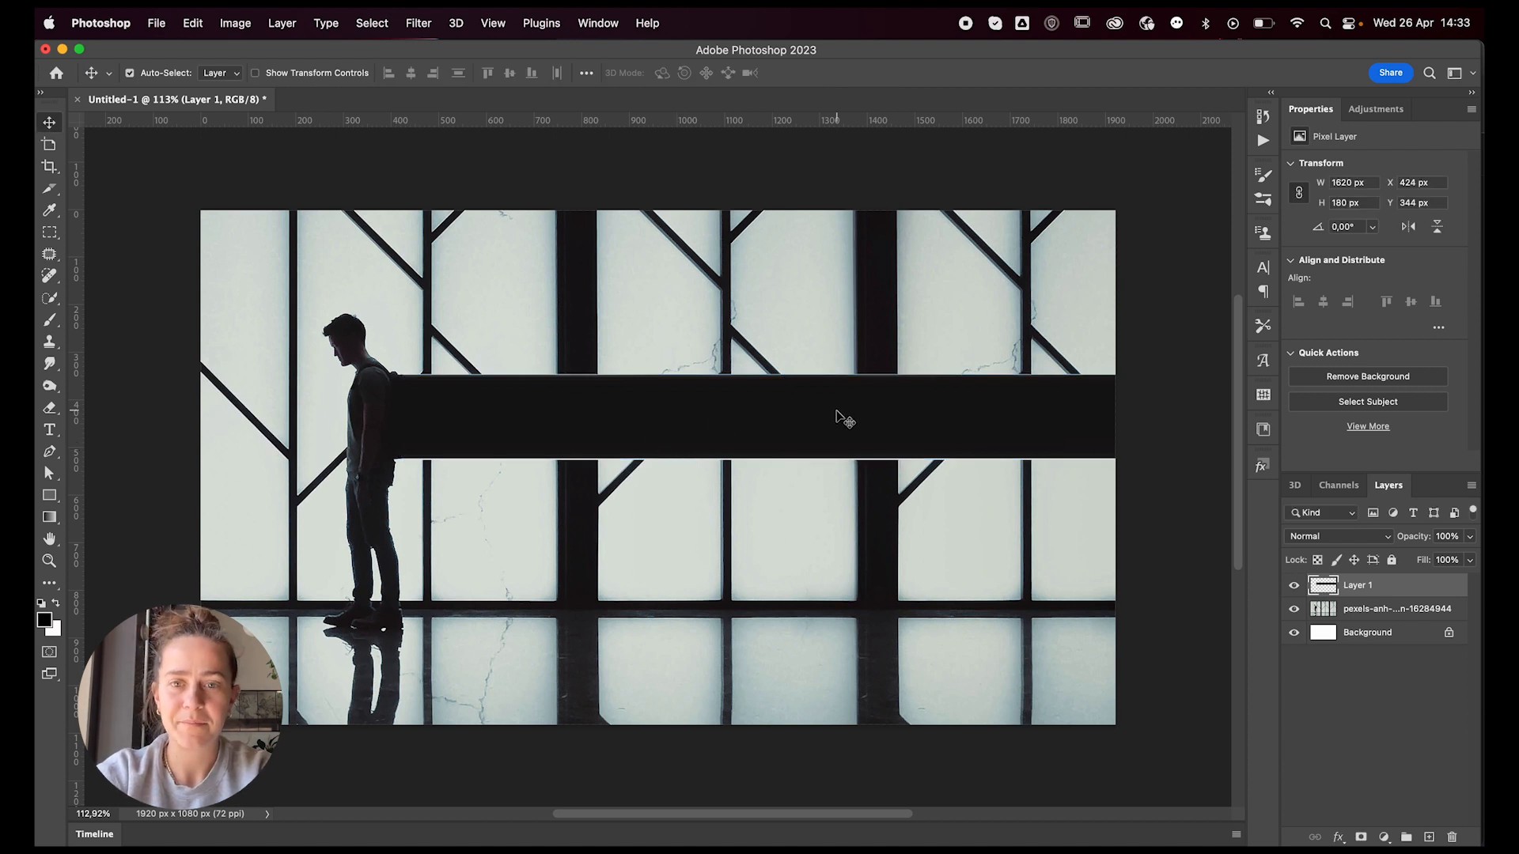
{"action": "mouse_move", "coordinate": [756, 418]}
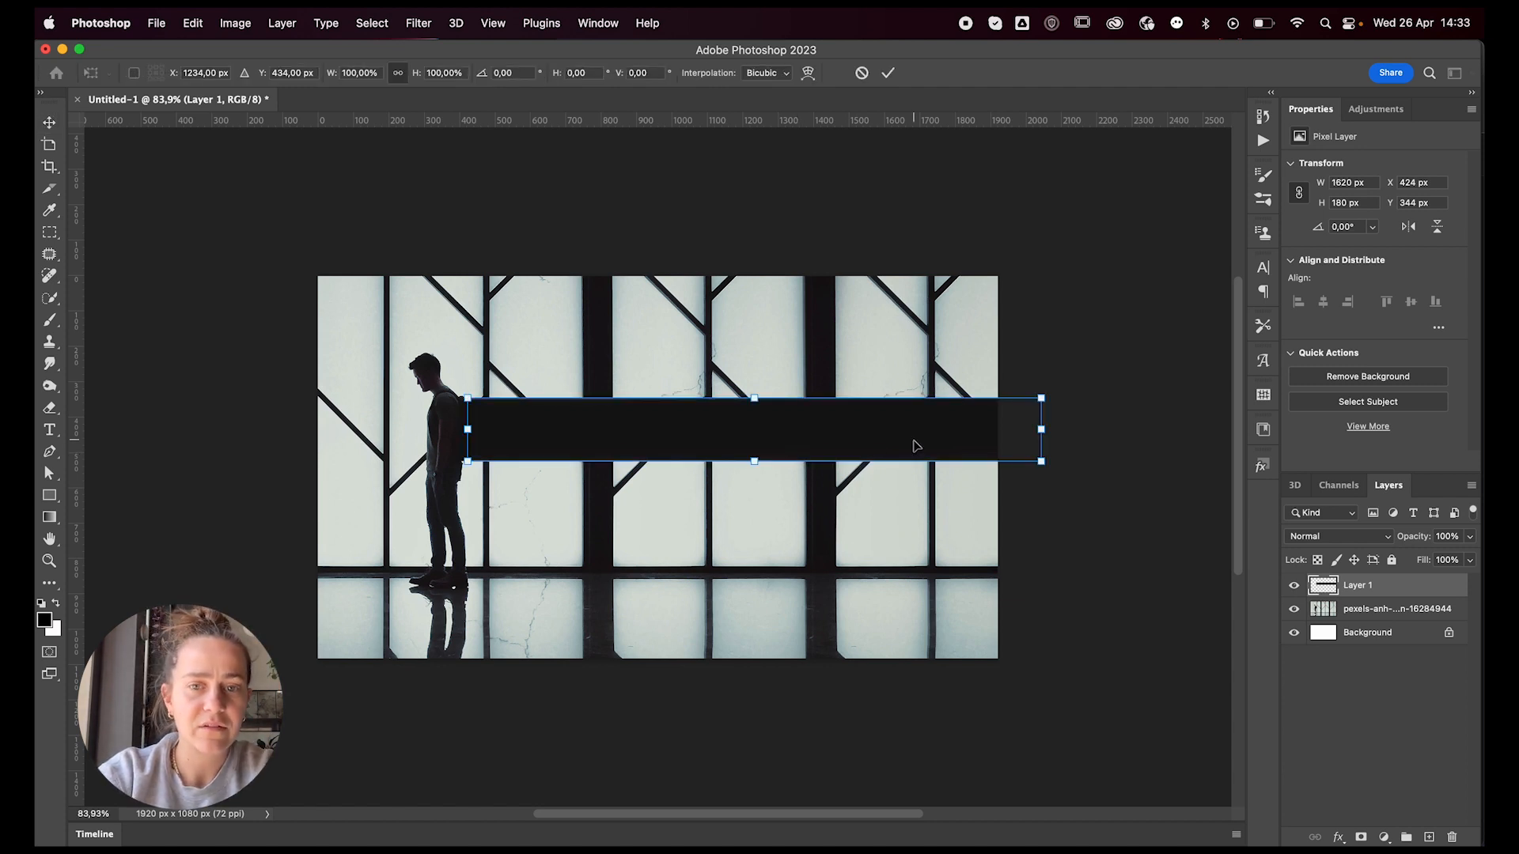
Step: Warp the dark streak so its right end sweeps upward in a curve
{"action": "right_click", "coordinate": [916, 446]}
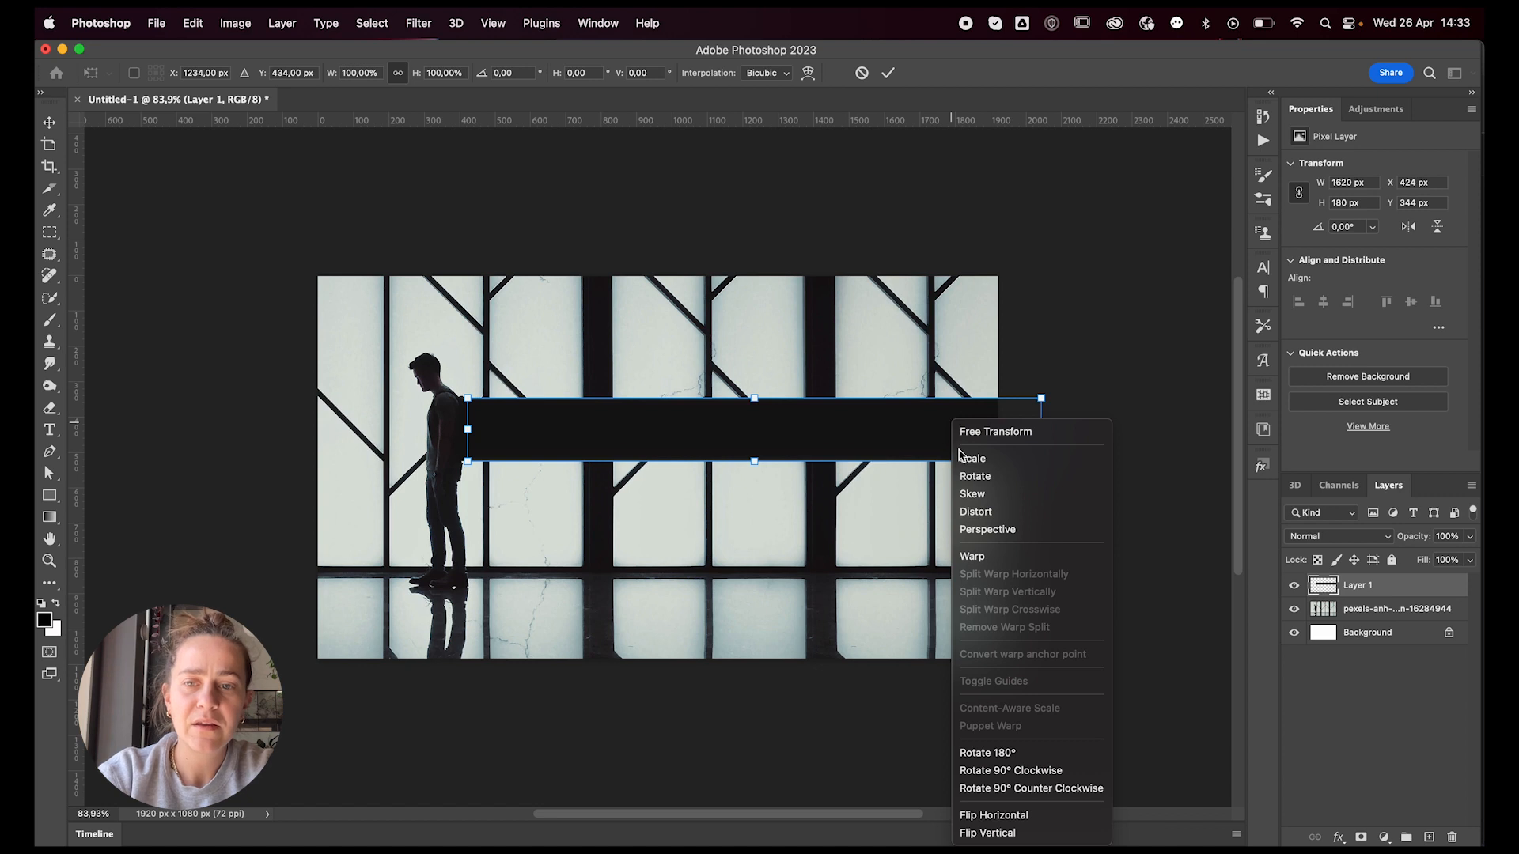
{"action": "left_click", "coordinate": [971, 555]}
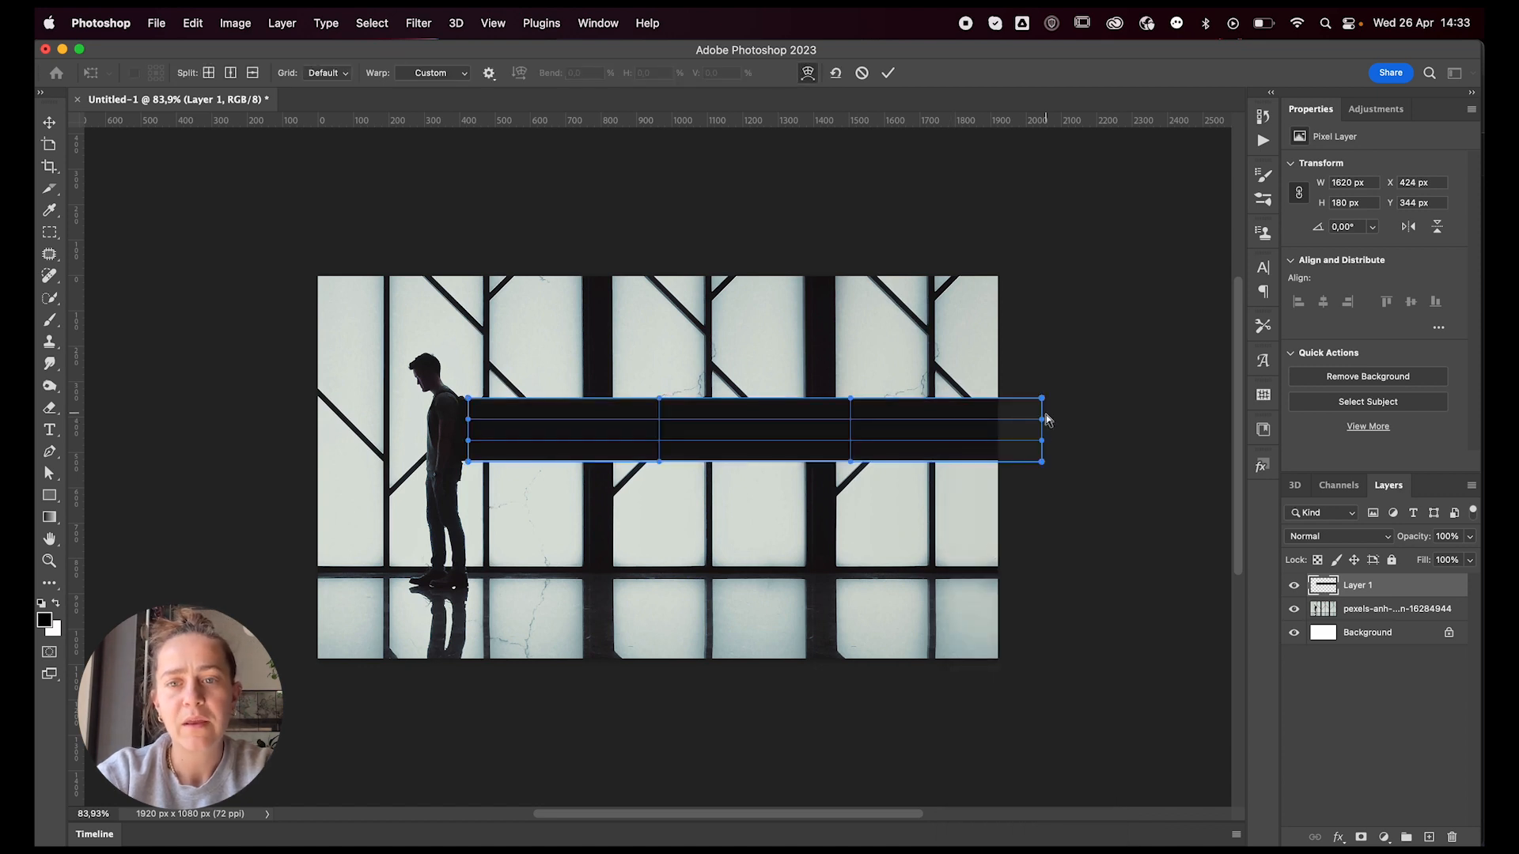
{"action": "left_click_drag", "start_coordinate": [1040, 397], "coordinate": [1008, 204]}
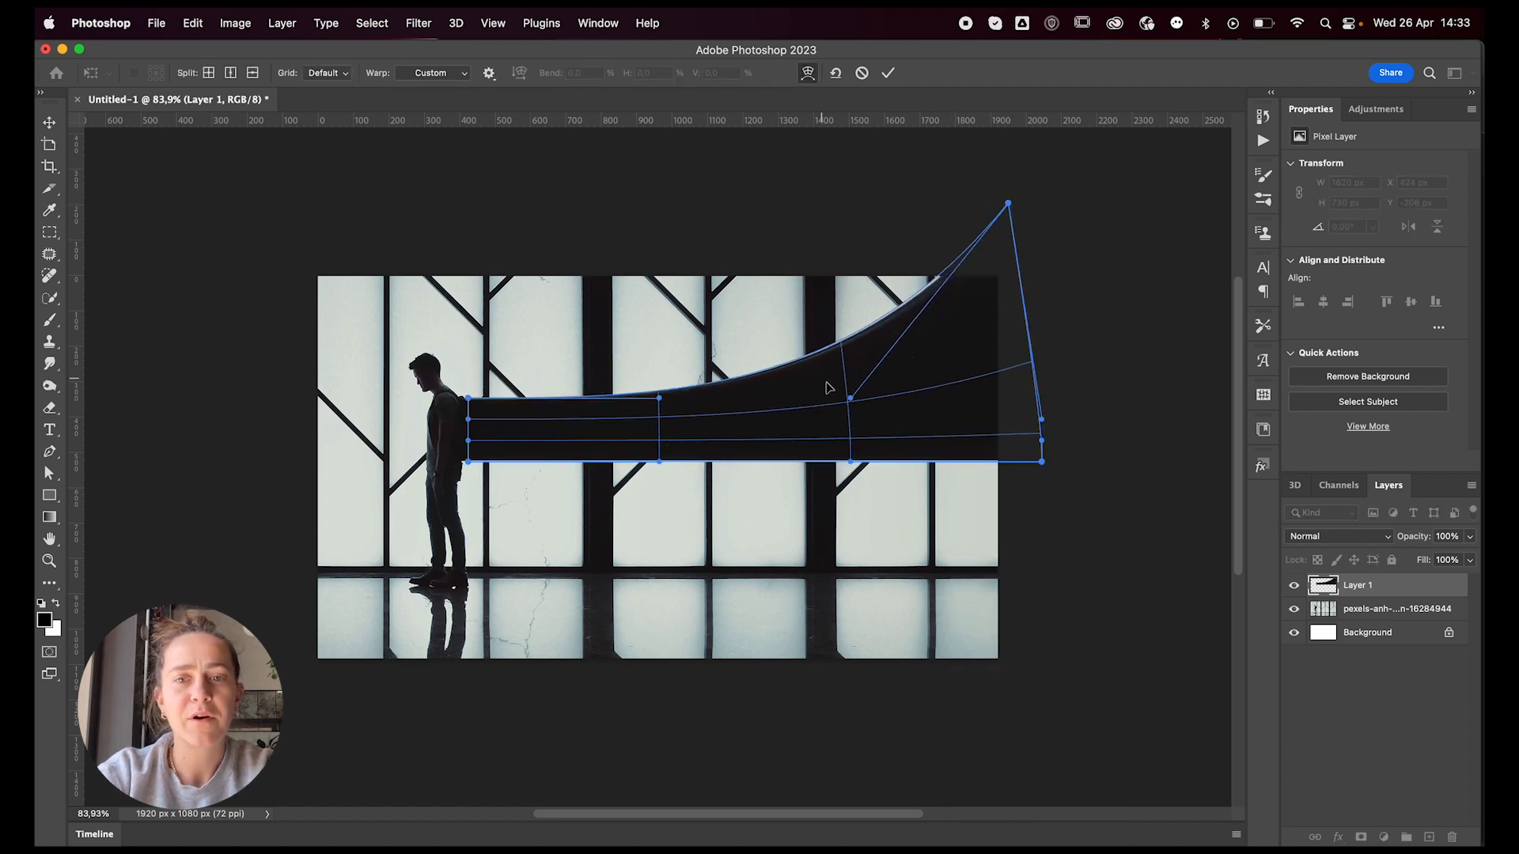
{"action": "left_click_drag", "start_coordinate": [827, 387], "coordinate": [938, 438]}
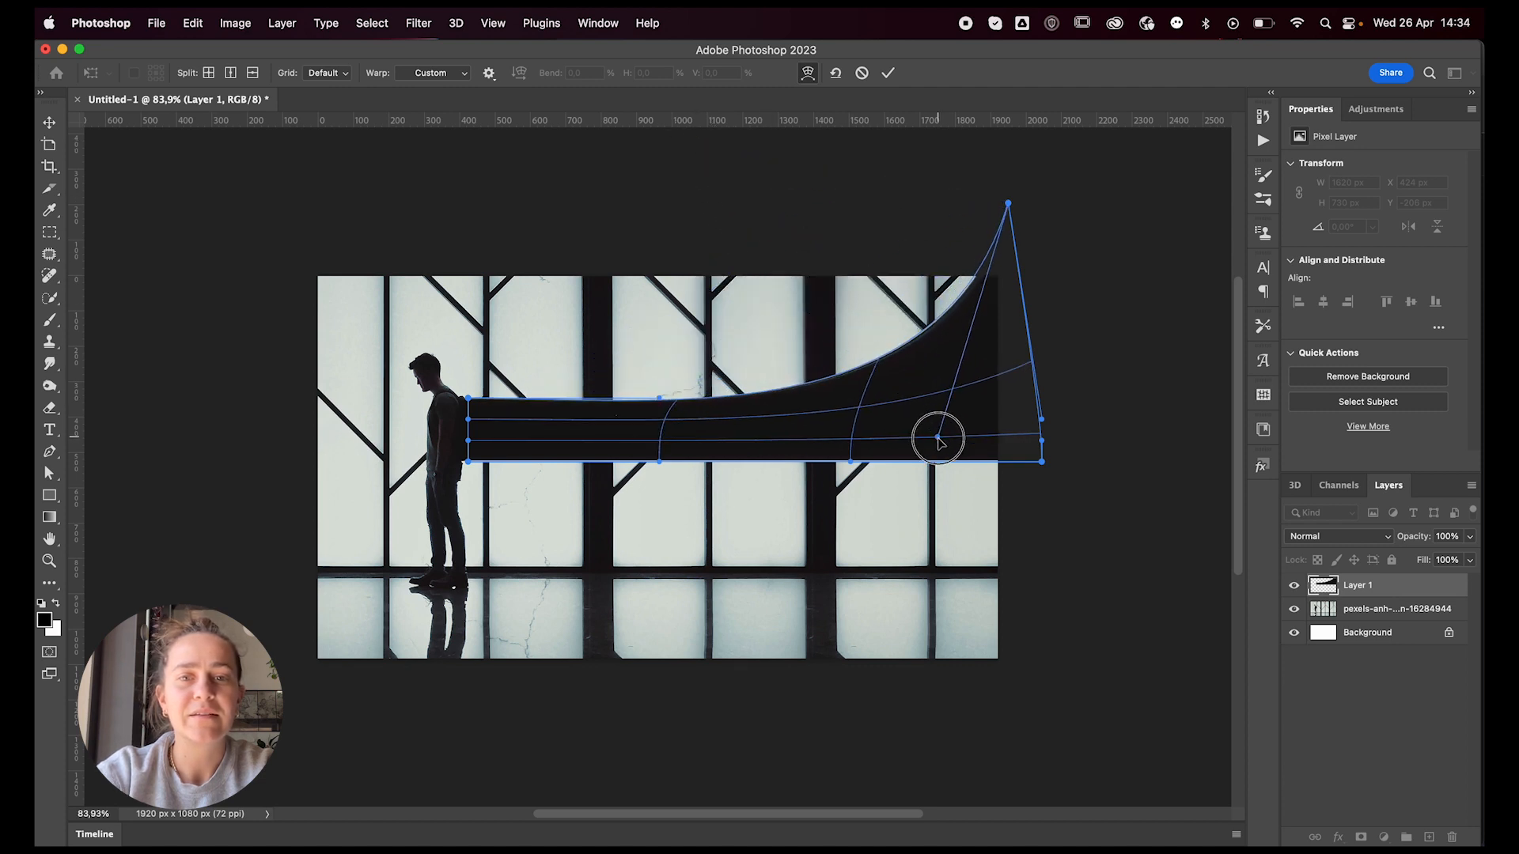
{"action": "left_click_drag", "start_coordinate": [938, 438], "coordinate": [1017, 510]}
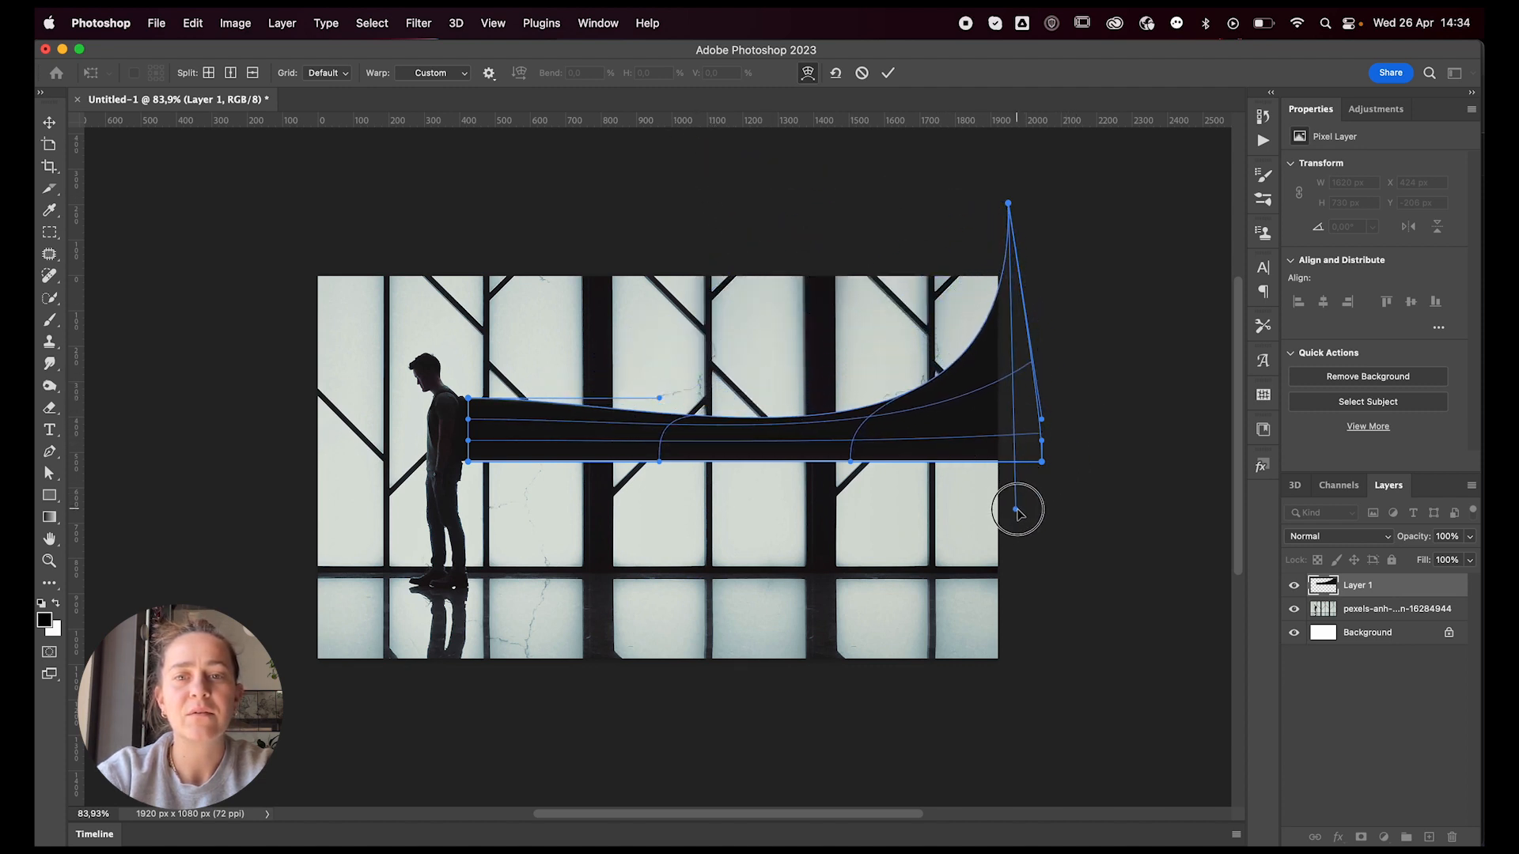
{"action": "left_click_drag", "start_coordinate": [1018, 512], "coordinate": [994, 775]}
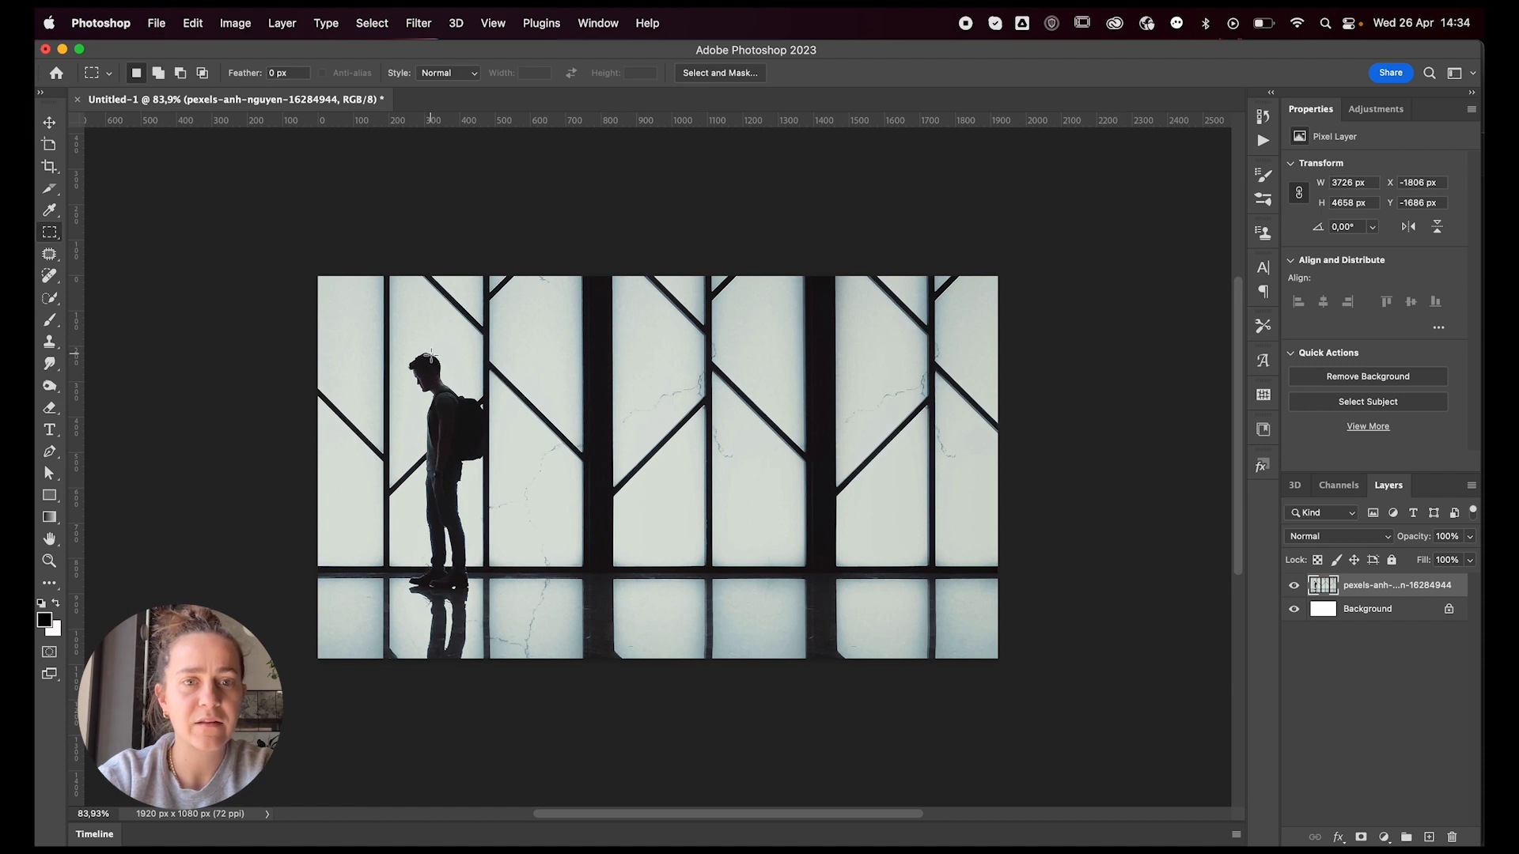
Step: Select a thin vertical strip through the man and copy it to a new layer
{"action": "left_click_drag", "start_coordinate": [424, 364], "coordinate": [424, 569]}
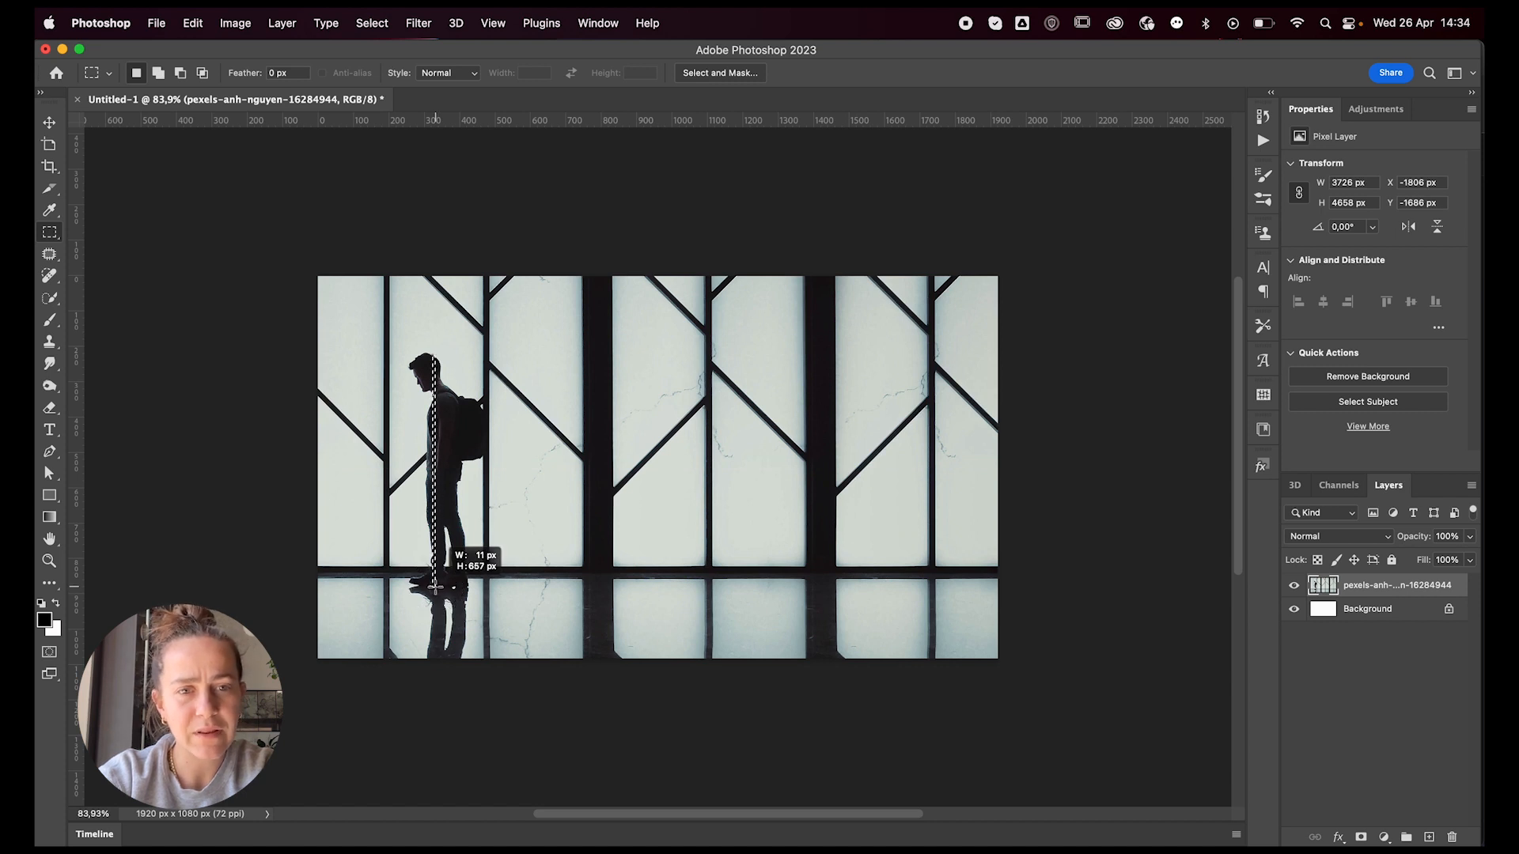
{"action": "left_click_drag", "start_coordinate": [434, 364], "coordinate": [434, 589]}
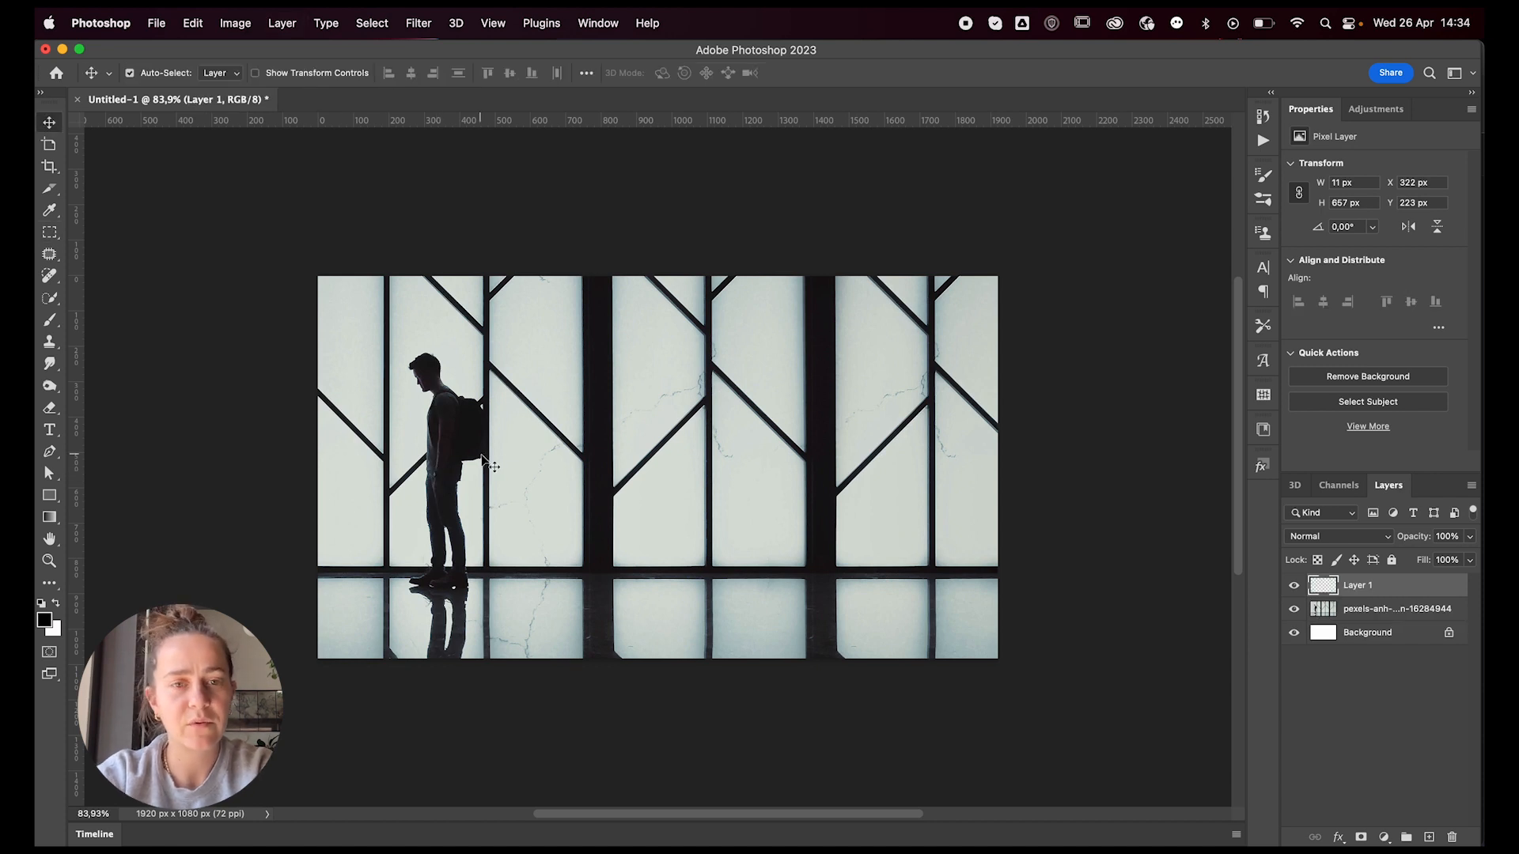
{"action": "key", "text": "cmd+t"}
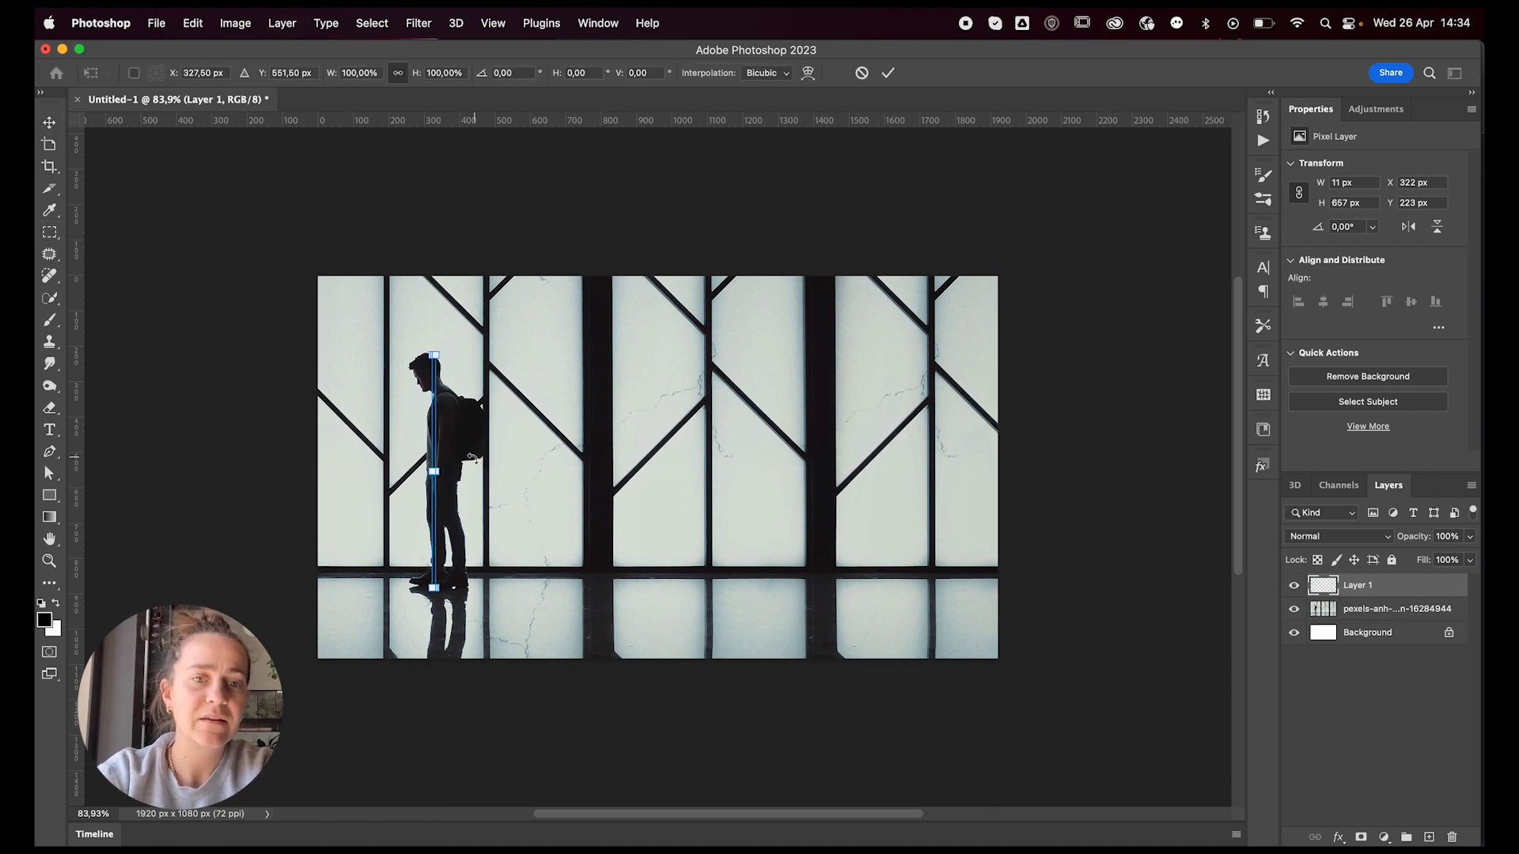
Step: Stretch the strip far right into a long horizontal streak and commit
{"action": "left_click_drag", "start_coordinate": [435, 456], "coordinate": [1072, 456]}
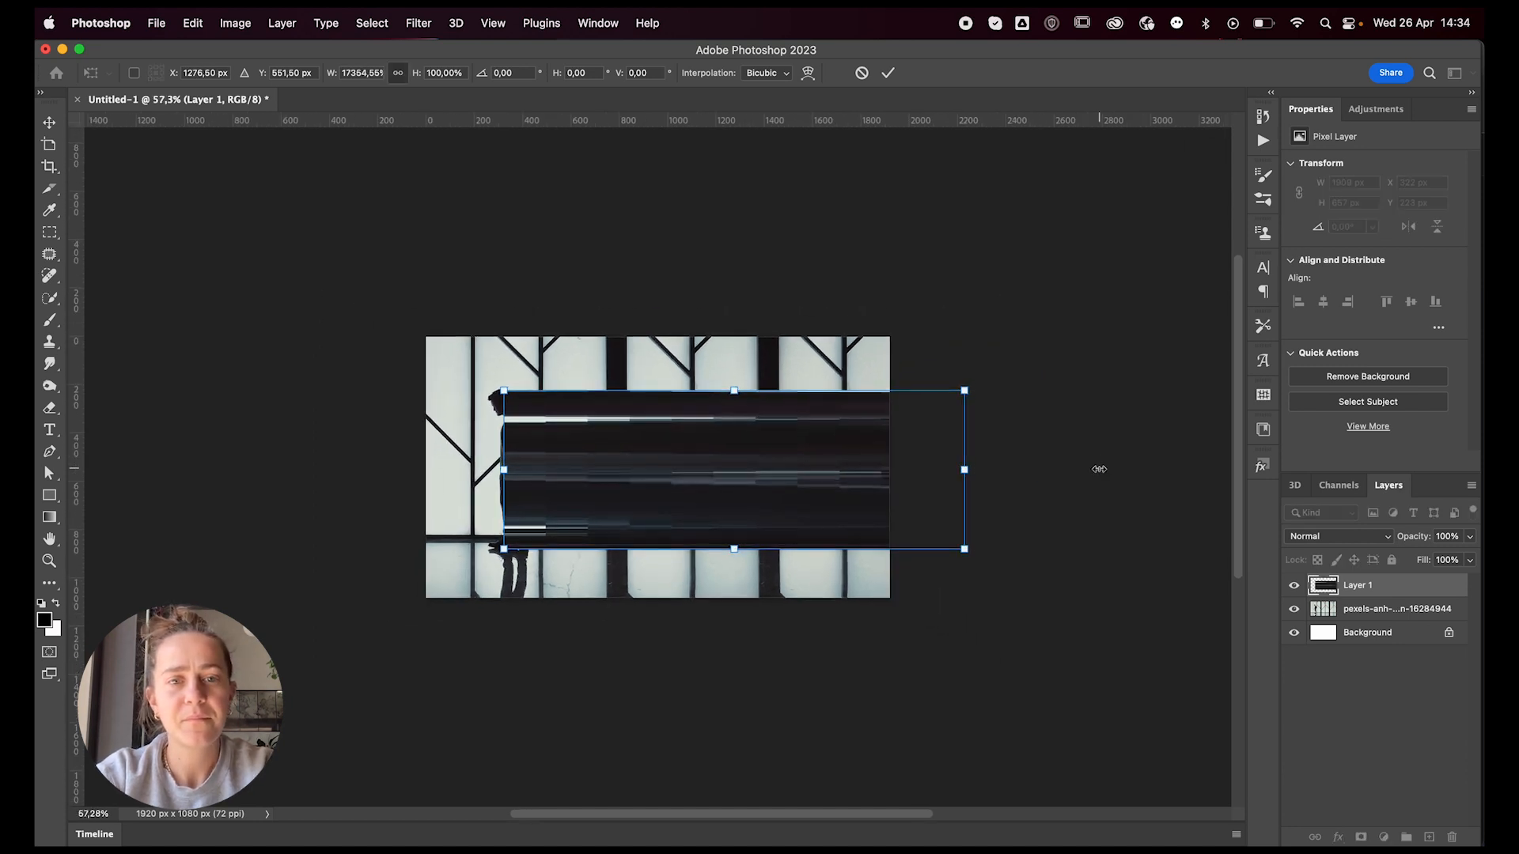
{"action": "left_click_drag", "start_coordinate": [964, 470], "coordinate": [983, 463]}
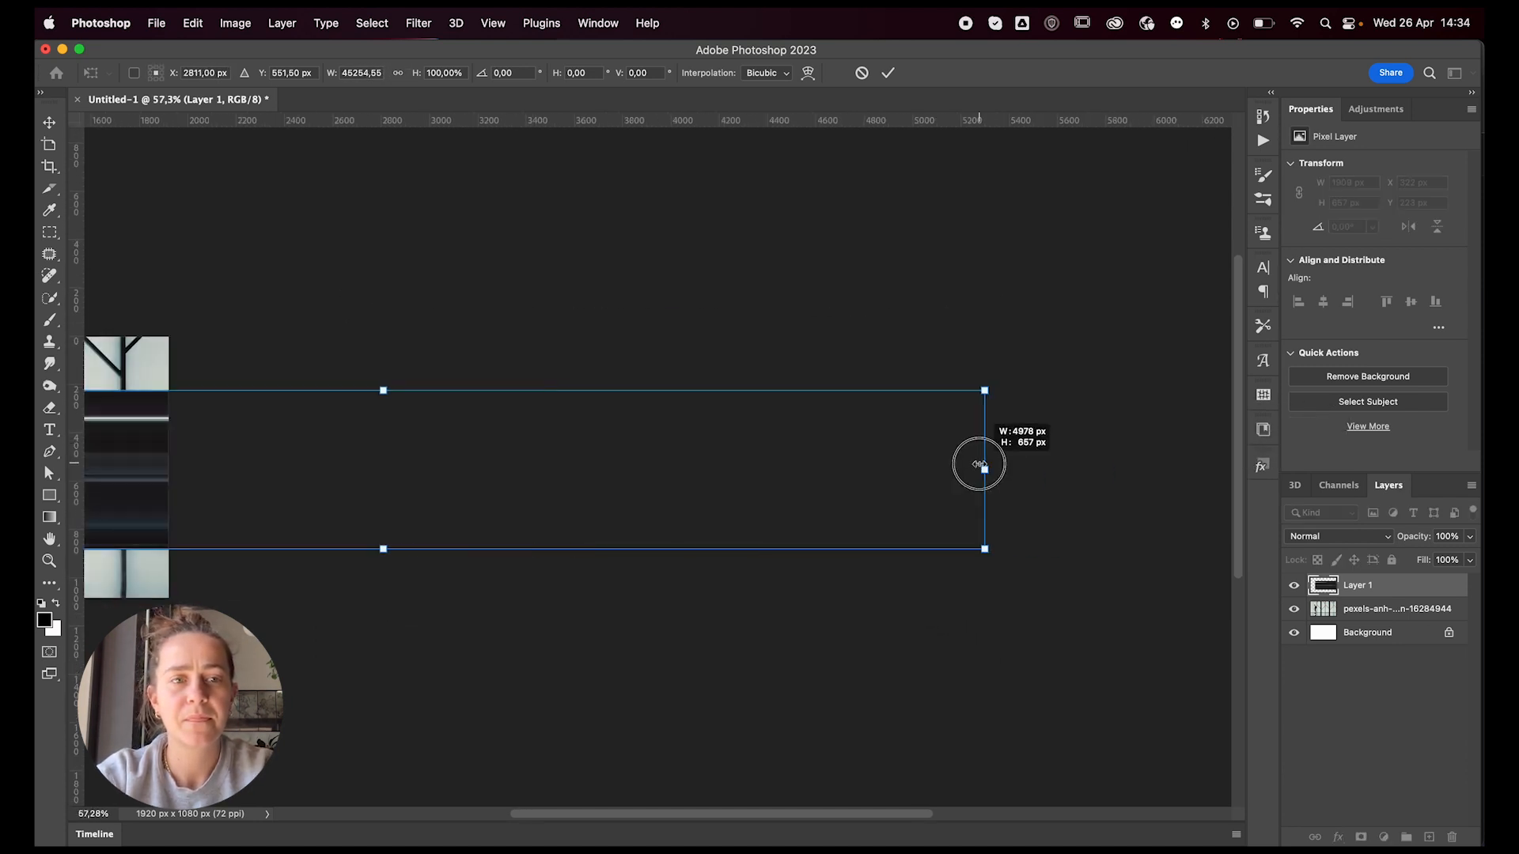
{"action": "left_click", "coordinate": [886, 73]}
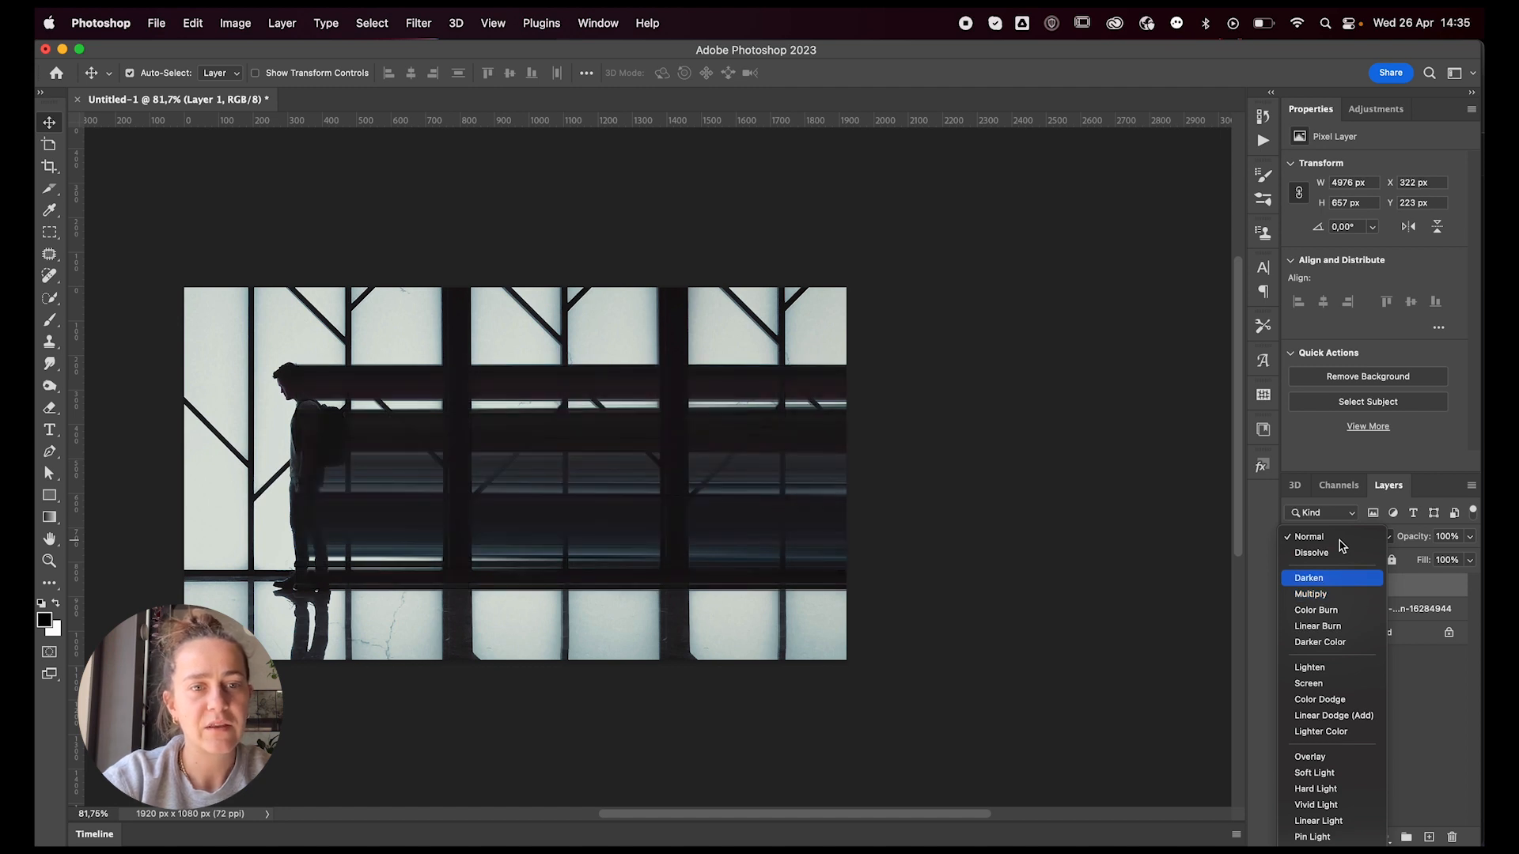
Step: Set the streak layer's blend mode to Darken
{"action": "left_click", "coordinate": [1308, 683]}
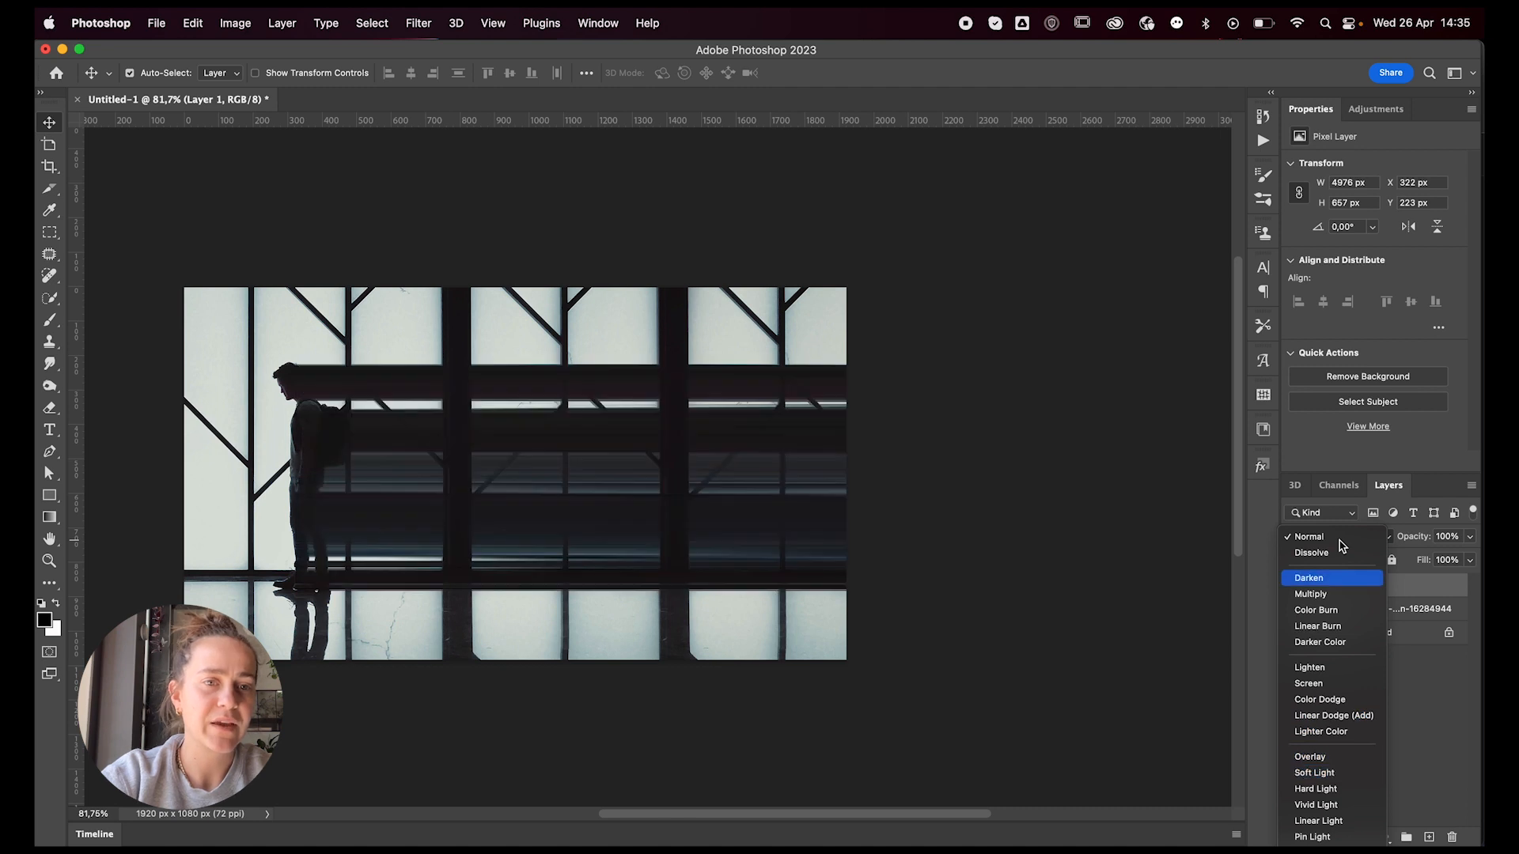
{"action": "left_click", "coordinate": [1308, 577]}
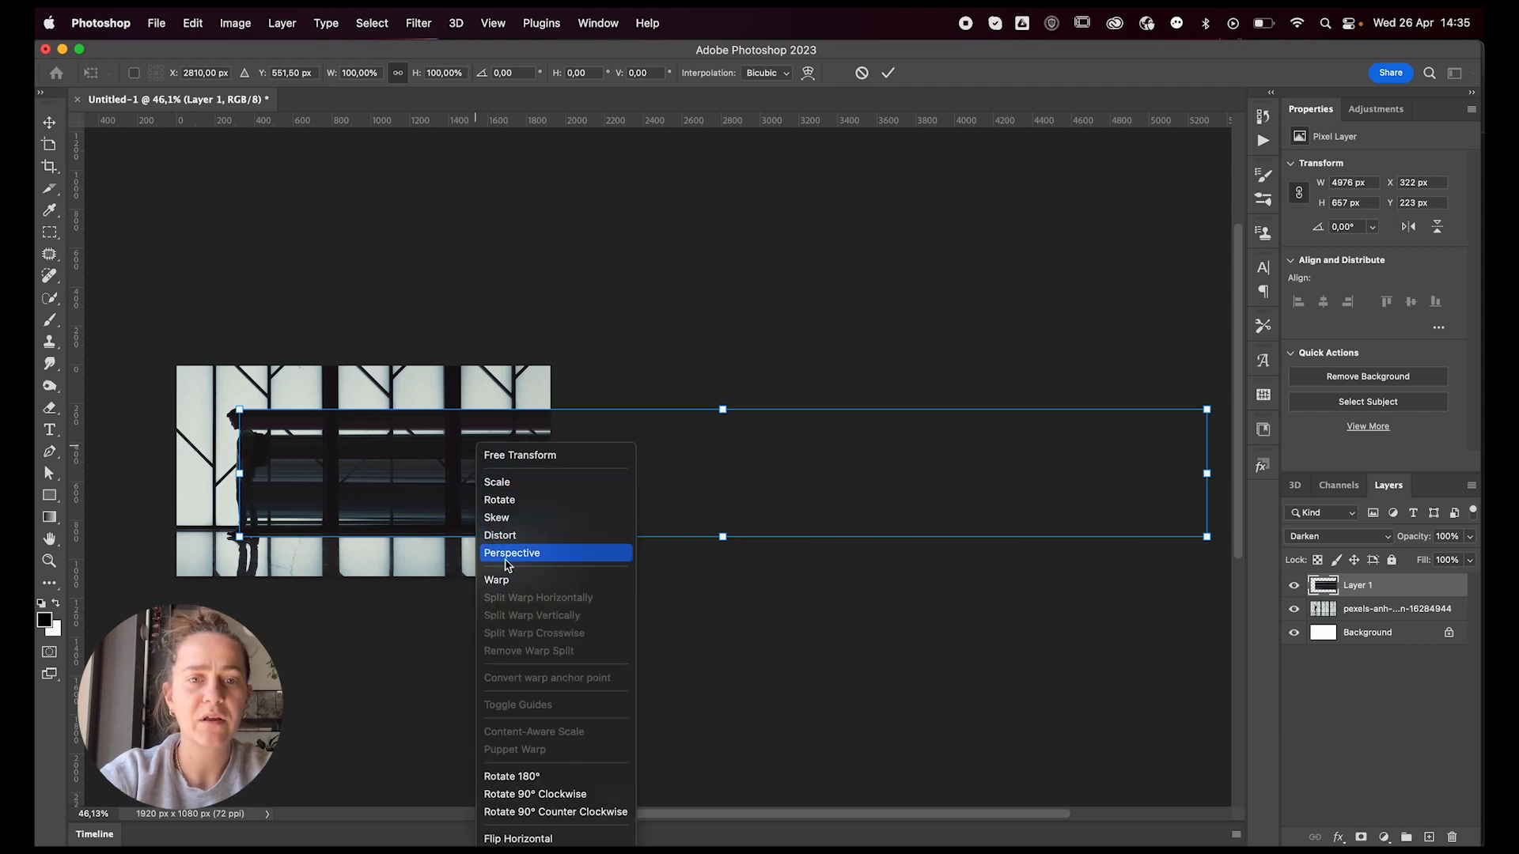
Step: Warp the long streak, bending its top edge into a curve
{"action": "left_click", "coordinate": [495, 579]}
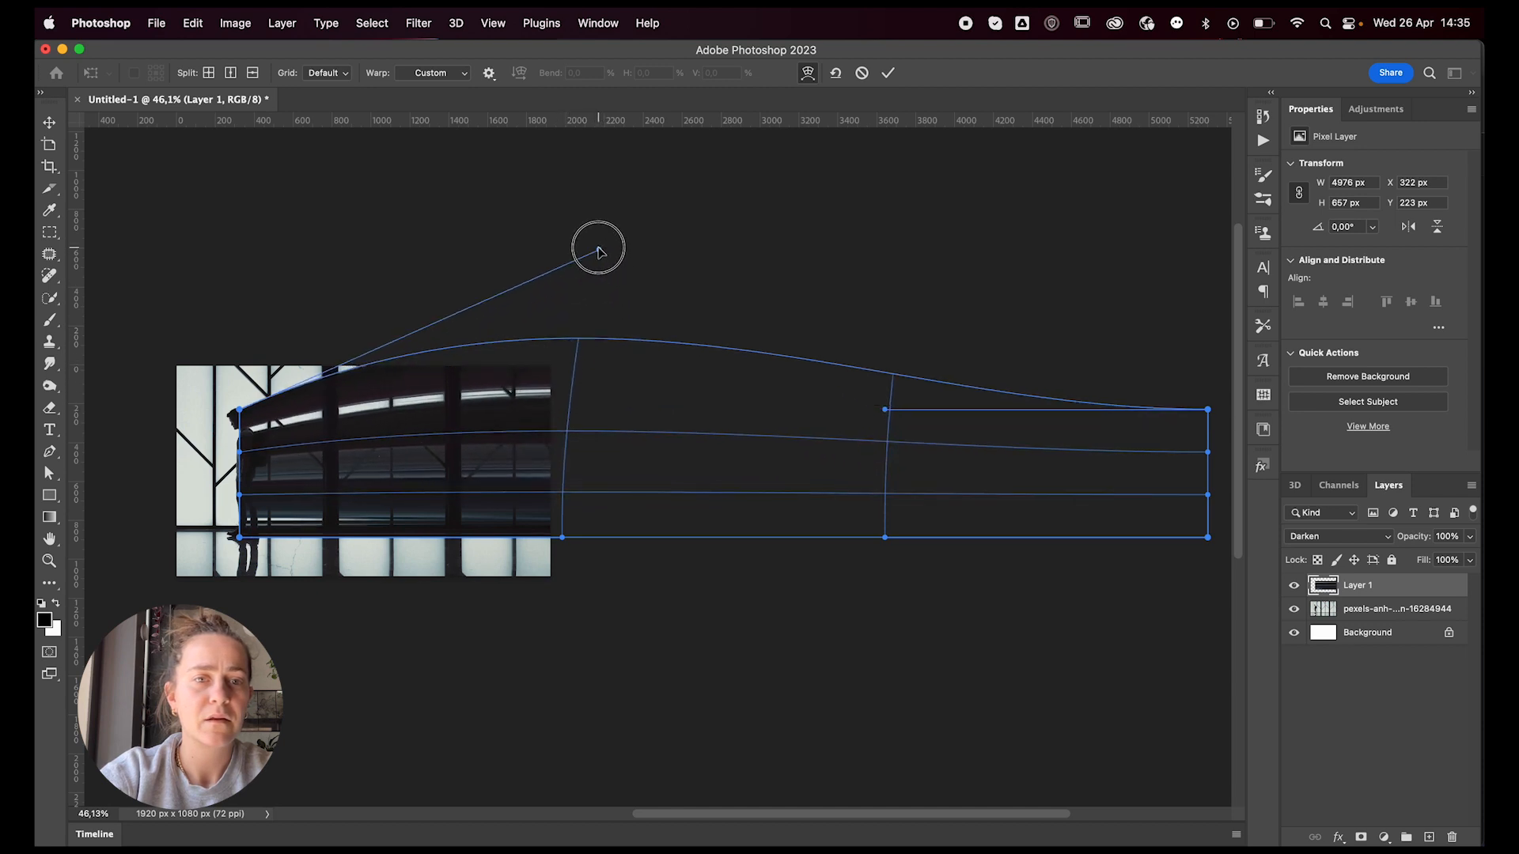
{"action": "left_click_drag", "start_coordinate": [598, 247], "coordinate": [617, 412]}
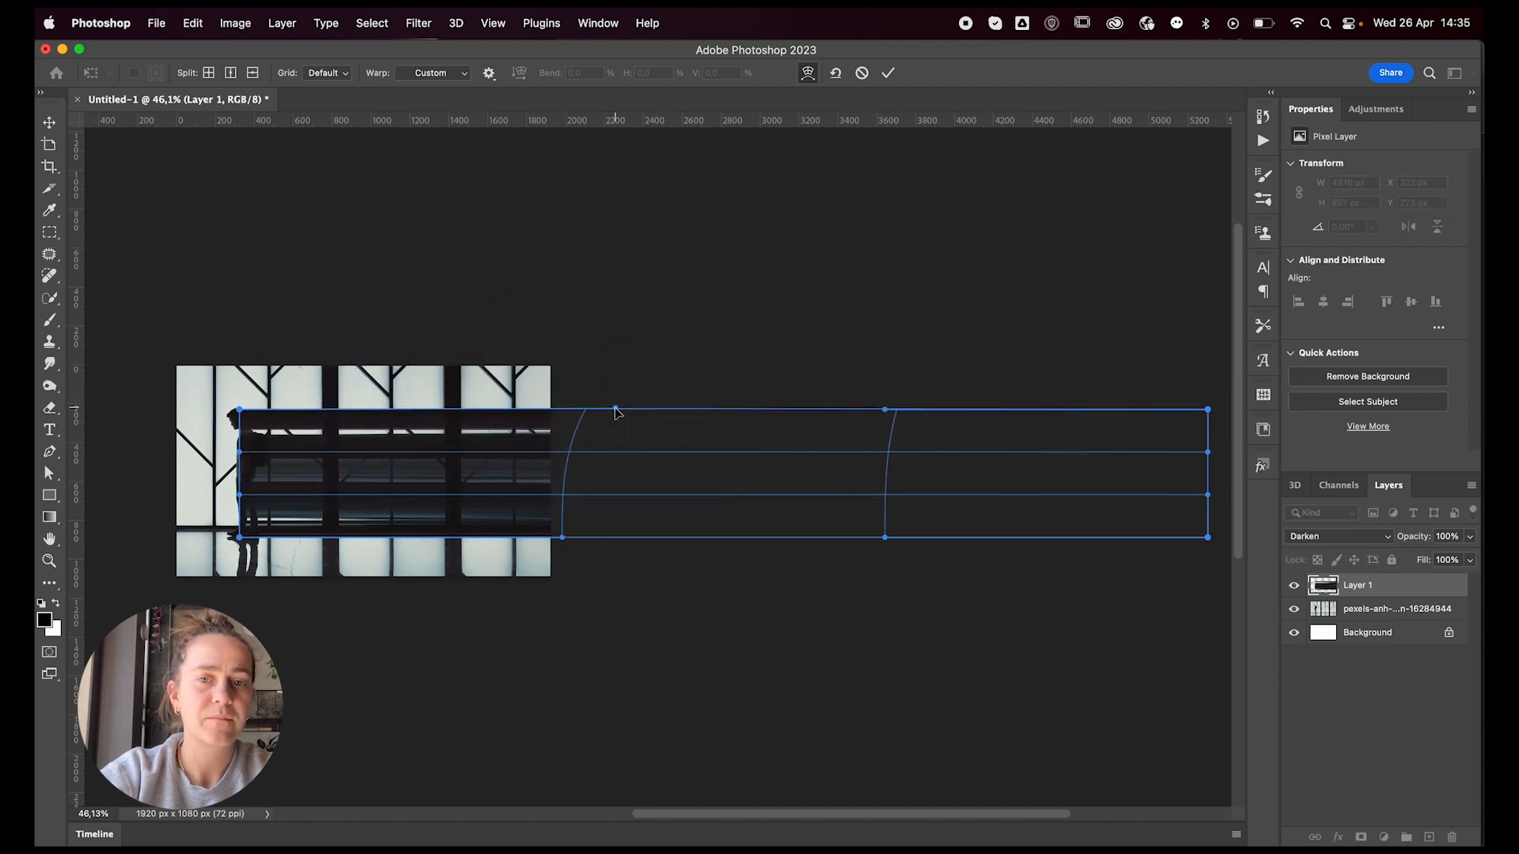